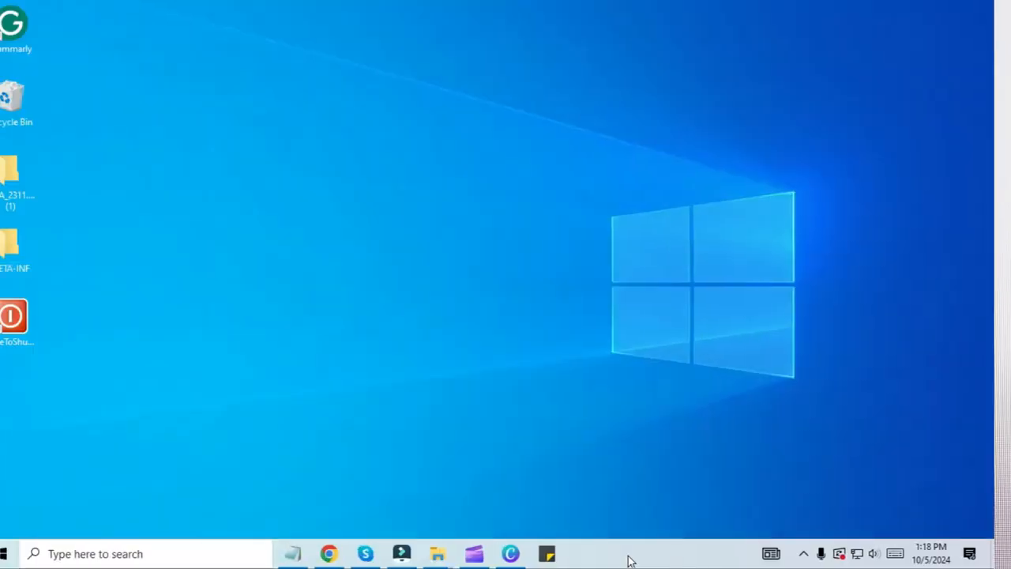
- Launch Chrome and search Google for 'google account recover'
{"action": "left_click", "coordinate": [328, 552]}
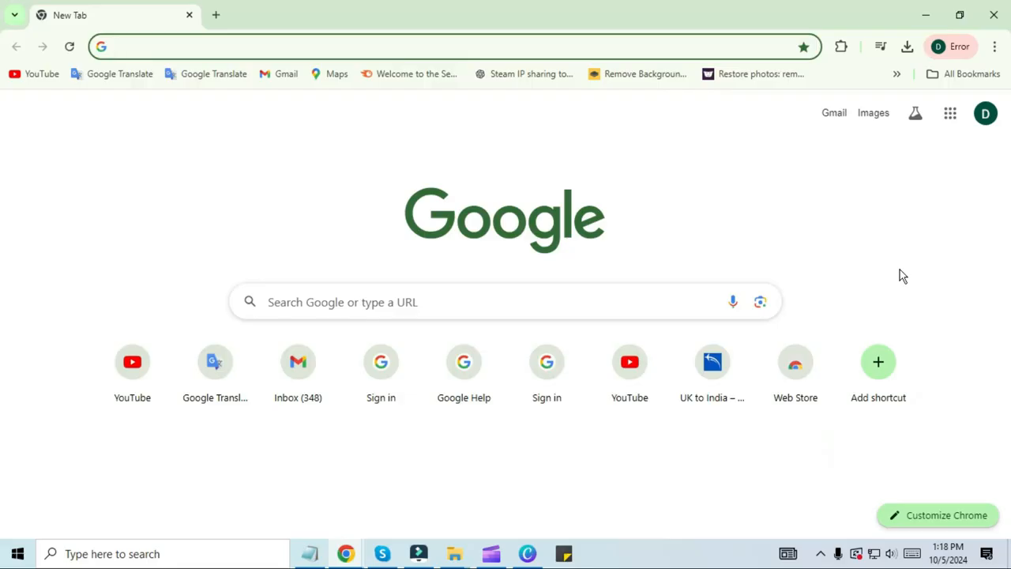
{"action": "left_click", "coordinate": [506, 302]}
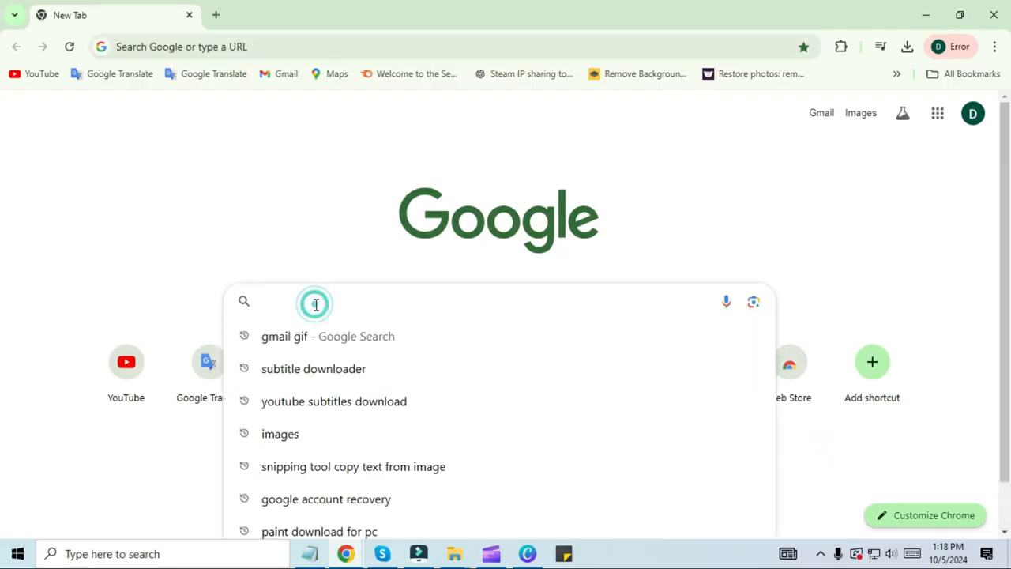
{"action": "type", "text": "google account recover"}
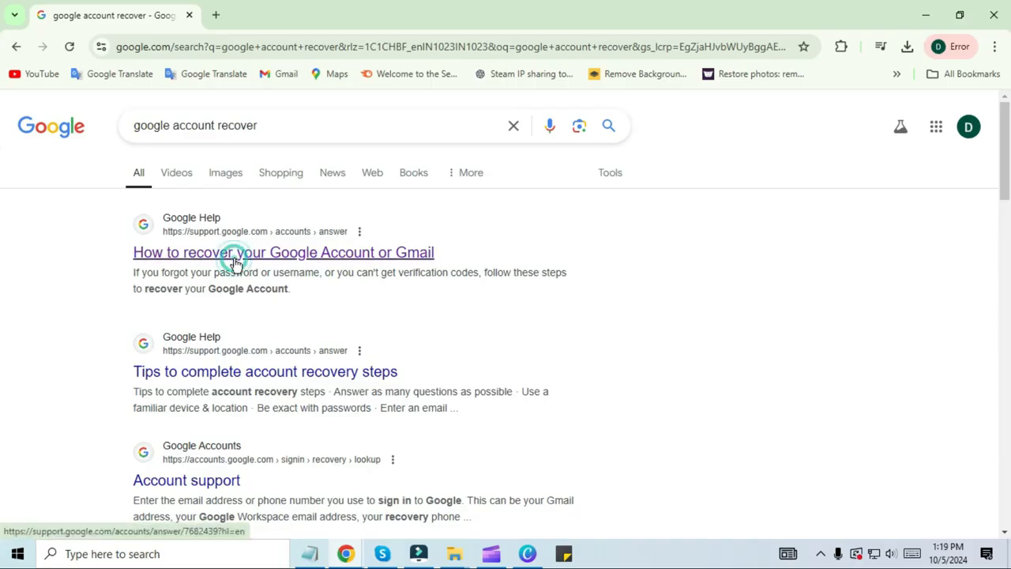
- Open the 'How to recover your Google Account or Gmail' article and scroll to the can't-sign-in steps
{"action": "left_click", "coordinate": [282, 253]}
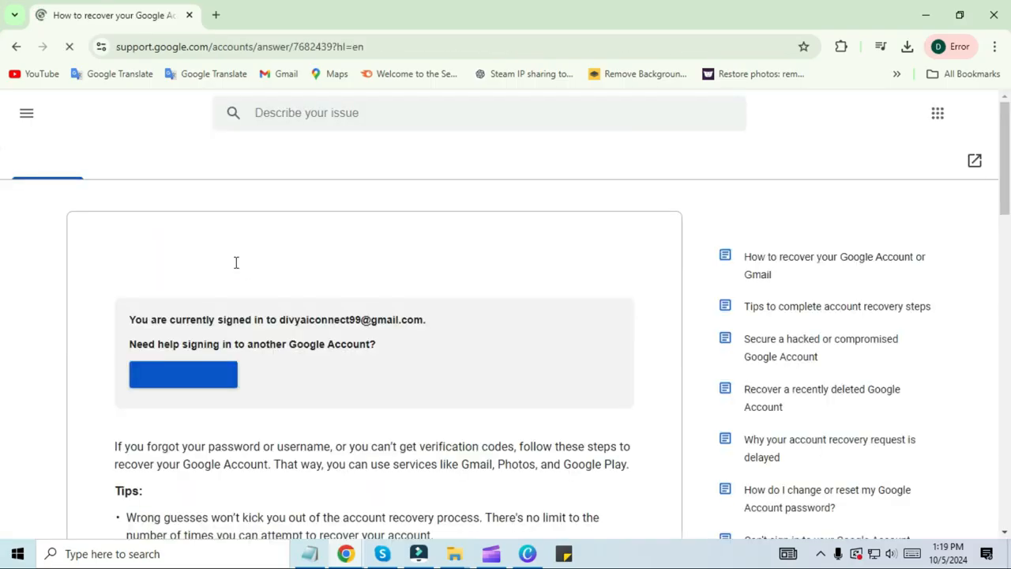
{"action": "scroll", "scroll_direction": "down", "scroll_amount": 3}
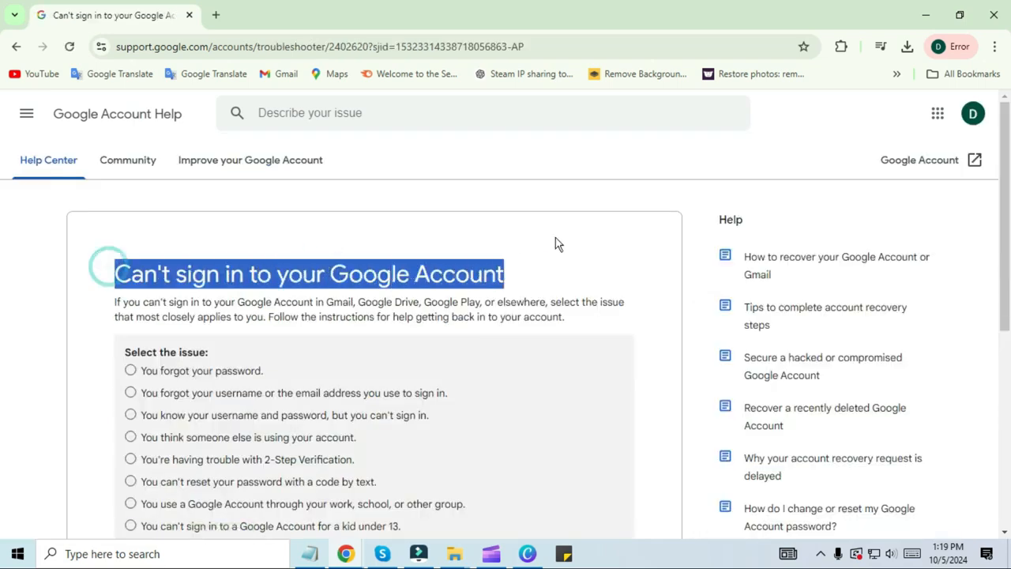
{"action": "scroll", "scroll_direction": "down", "scroll_amount": 3}
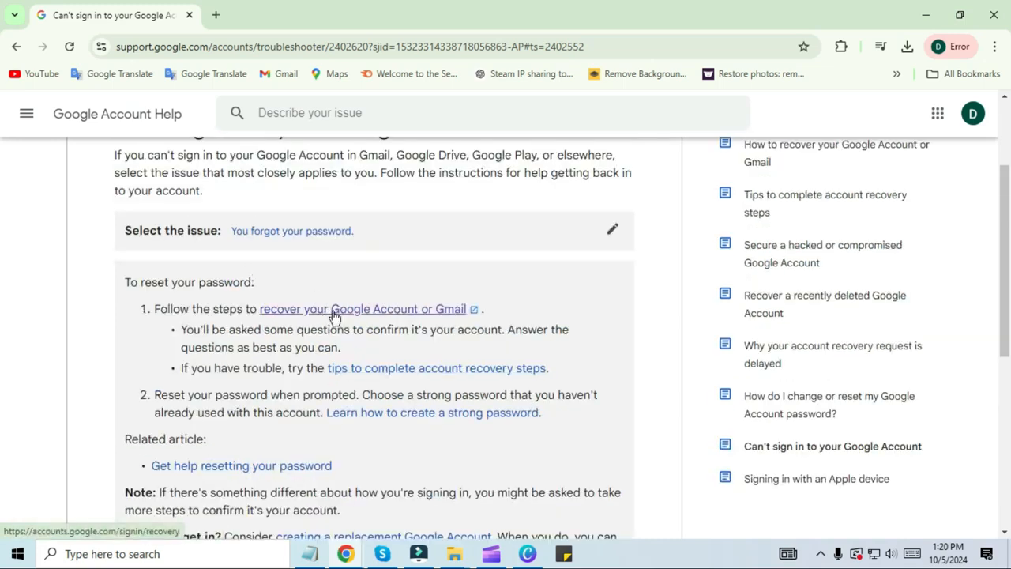
- Start account recovery and submit the account email to continue
{"action": "left_click", "coordinate": [363, 308]}
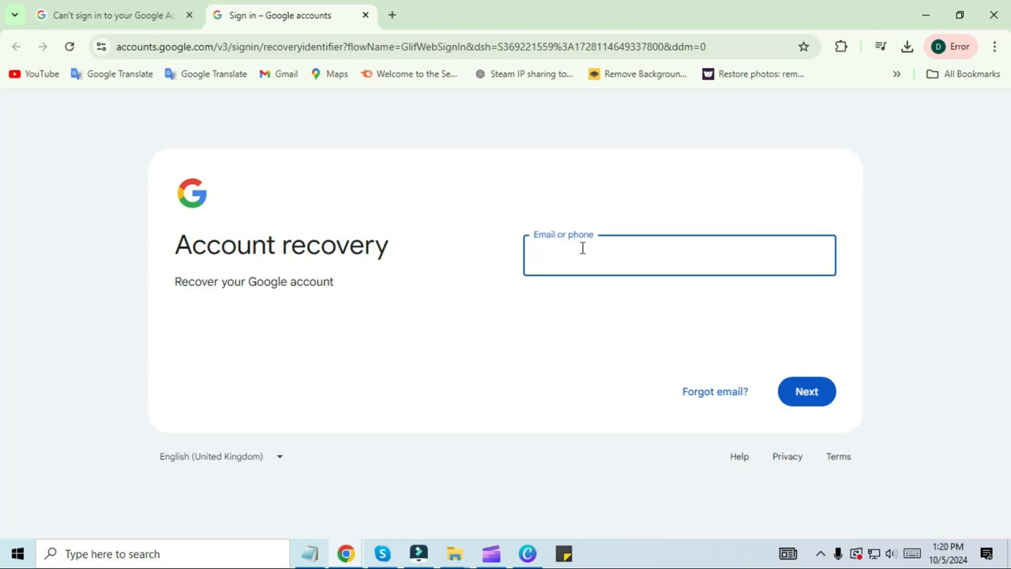
{"action": "mouse_move", "coordinate": [583, 247]}
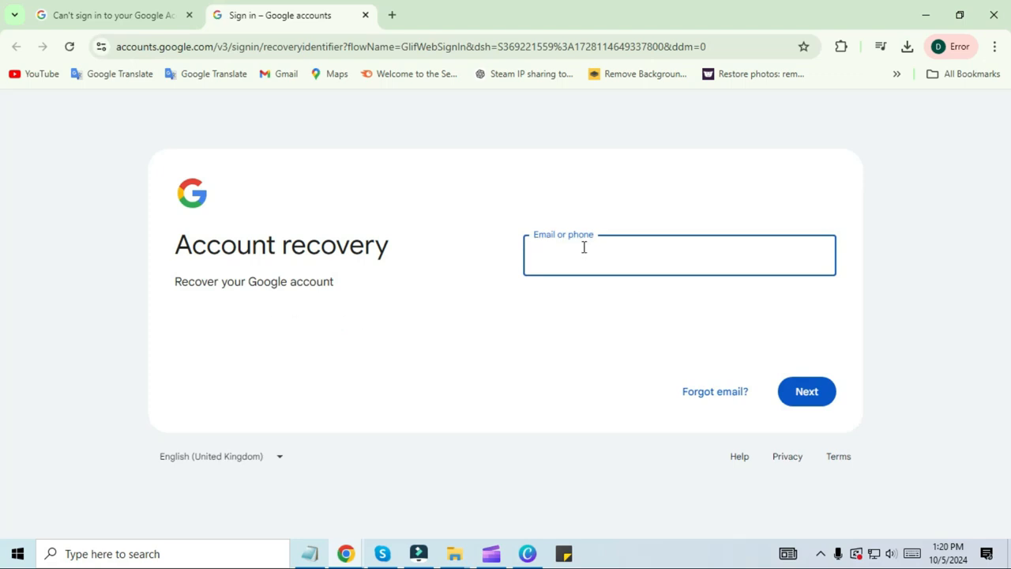
{"action": "left_click", "coordinate": [805, 392]}
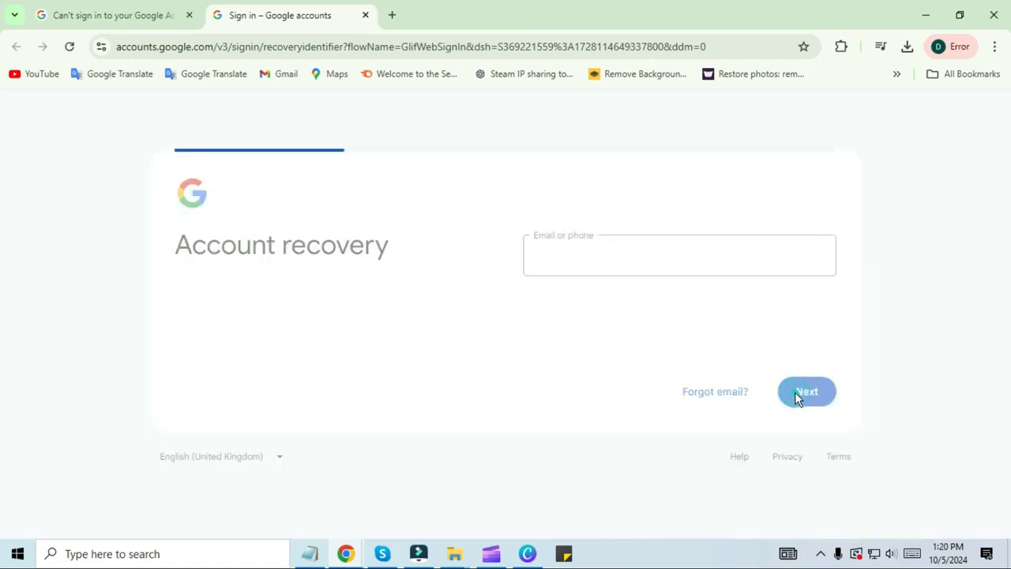
{"action": "left_click", "coordinate": [805, 392]}
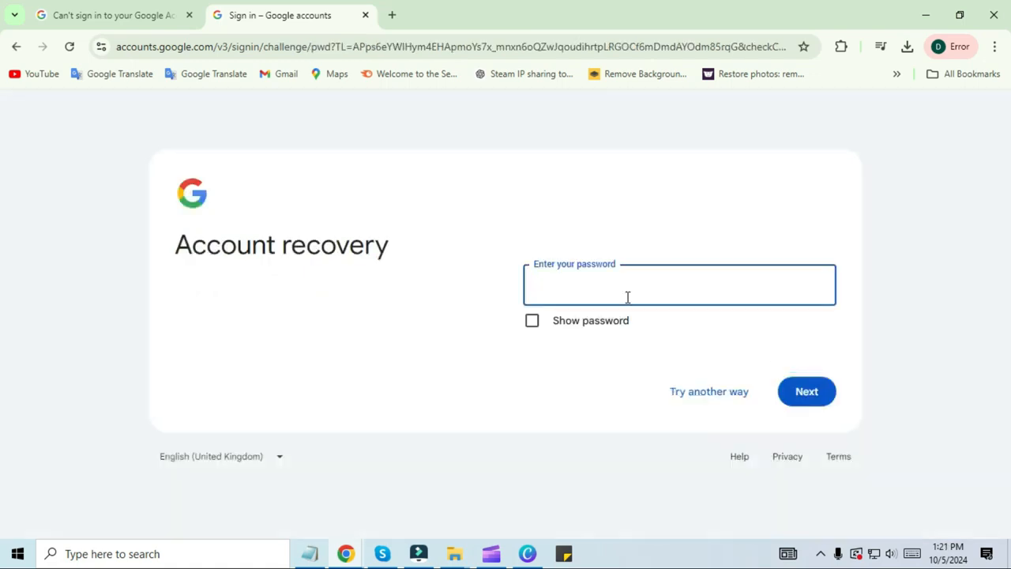
- Choose 'Try another way' to get an emailed code, then start a new tab
{"action": "left_click", "coordinate": [707, 391]}
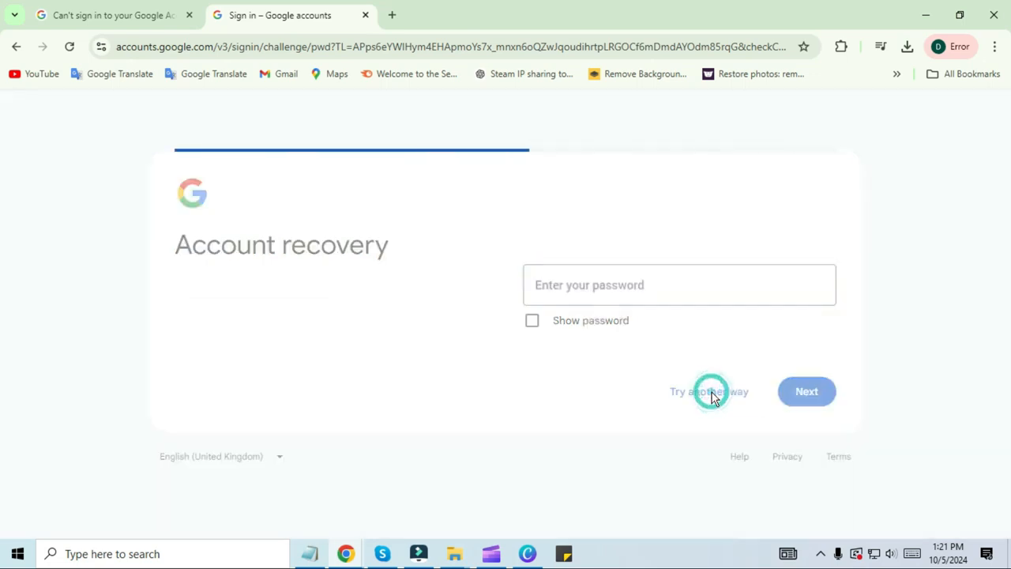
{"action": "left_click", "coordinate": [707, 391]}
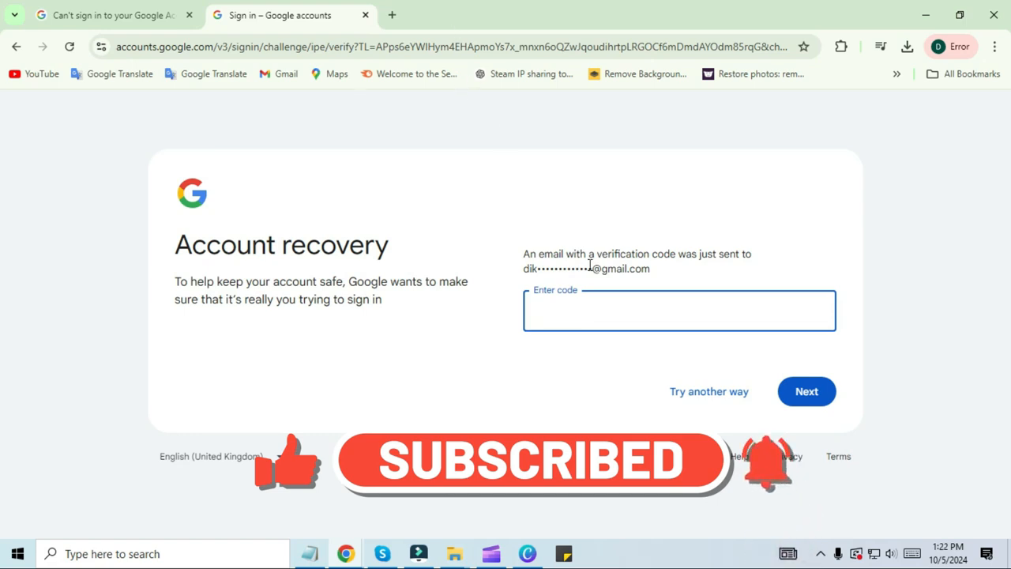
{"action": "left_click", "coordinate": [679, 310]}
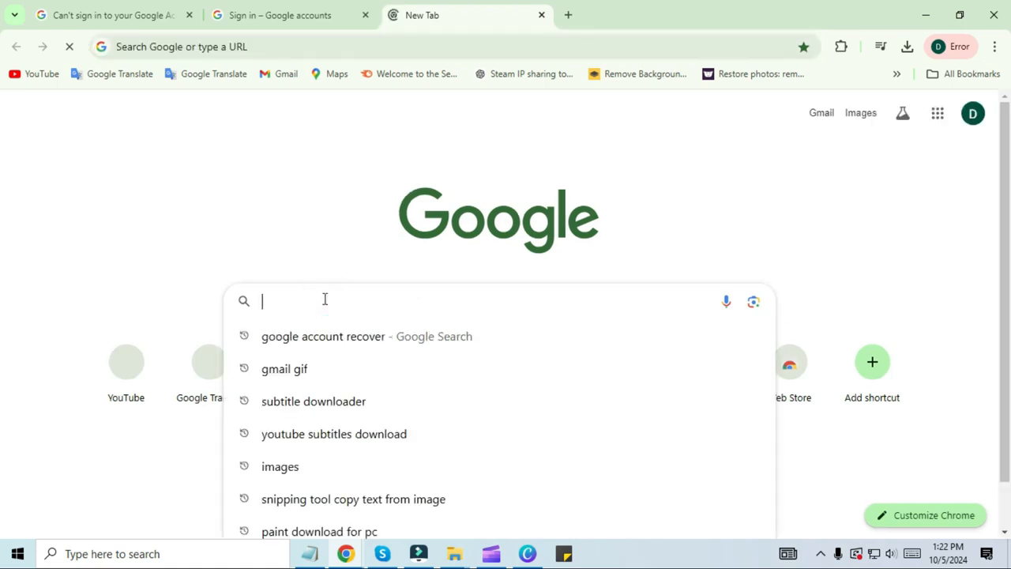
- Go to support.google.com and find the 'How to recover your Google Account' article
{"action": "type", "text": "support.google.com"}
{"action": "type", "text": "h"}
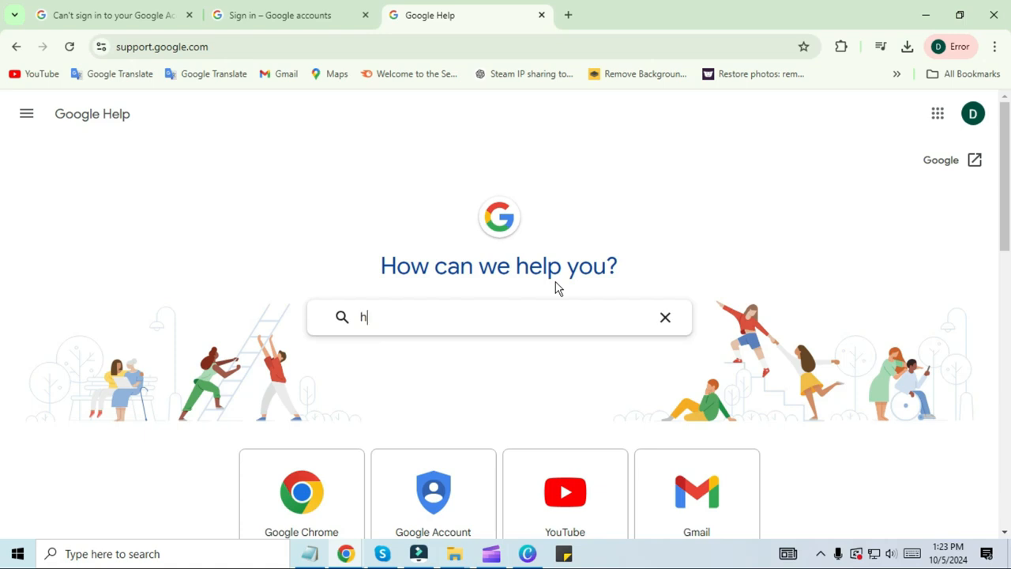
{"action": "type", "text": "ow to recover y"}
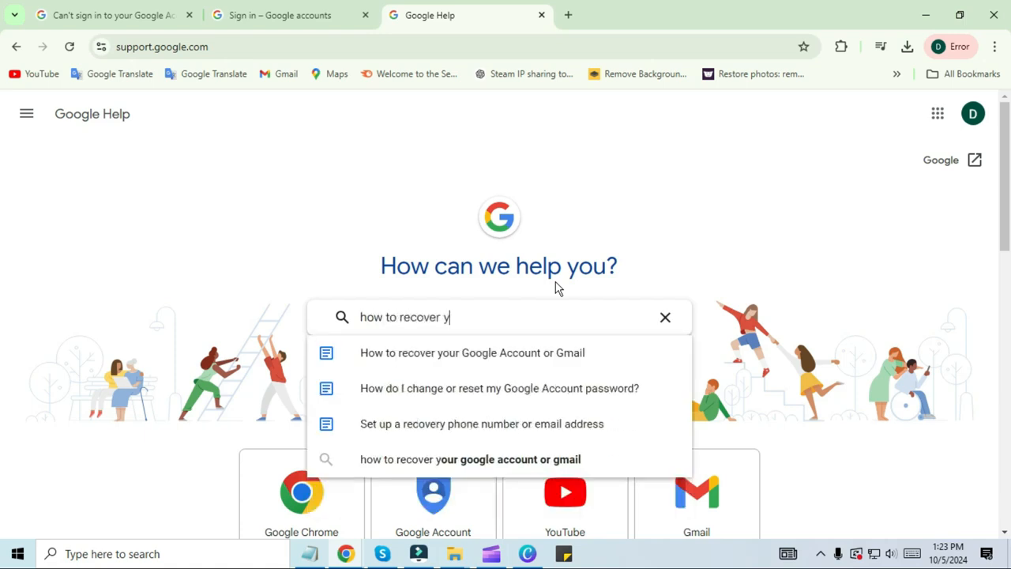
{"action": "left_click", "coordinate": [471, 352]}
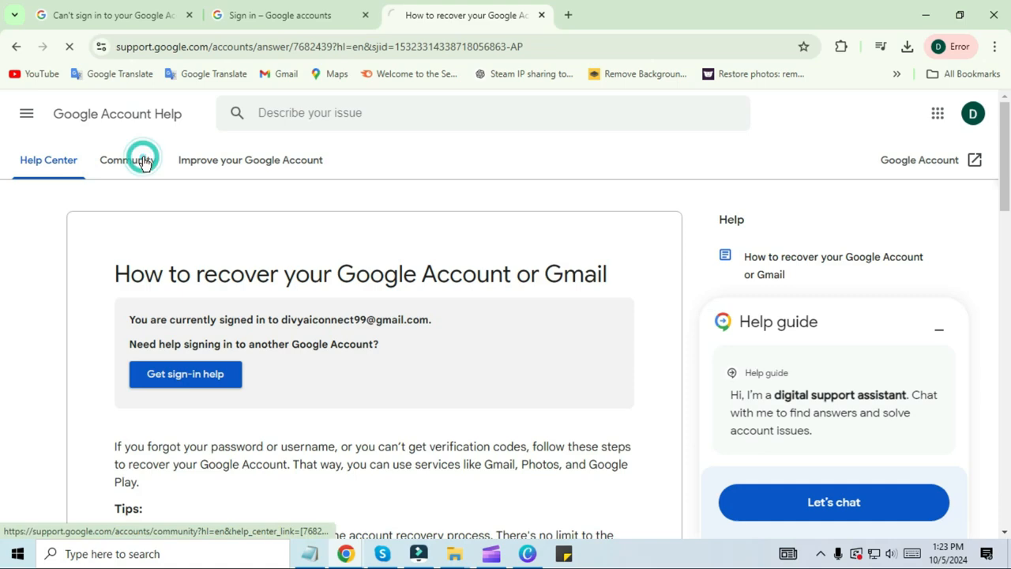
- Reach the Google Account community and begin posting a new question
{"action": "left_click", "coordinate": [128, 160]}
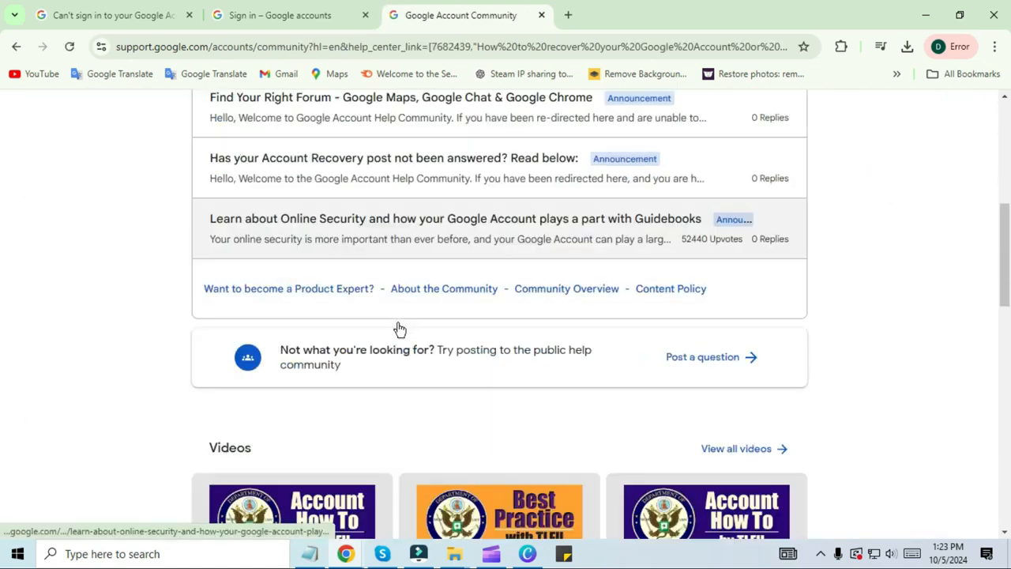
{"action": "left_click", "coordinate": [702, 357]}
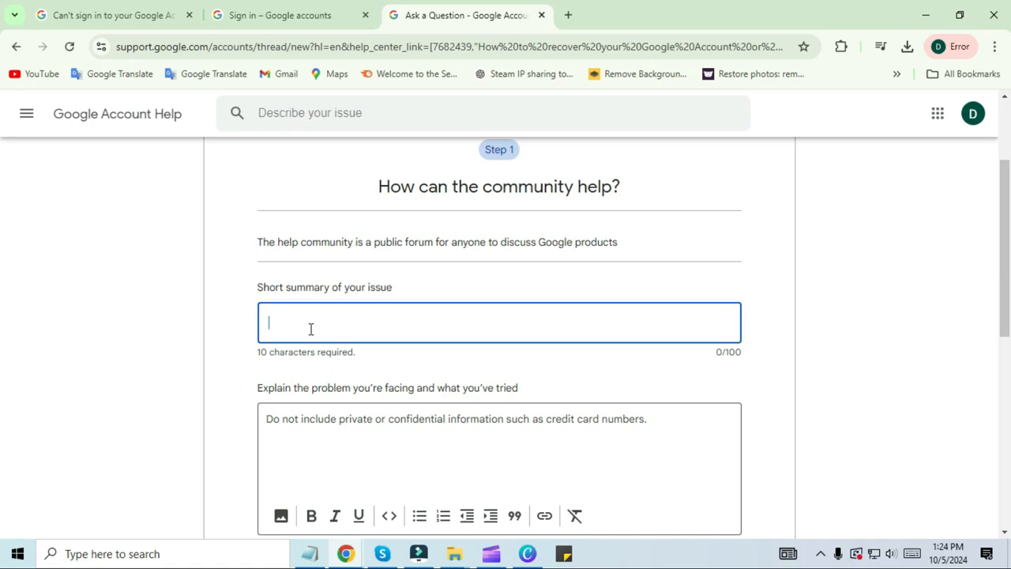
- Fill in the summary 'google account recover' and description, then review suggested articles
{"action": "type", "text": "google account recover"}
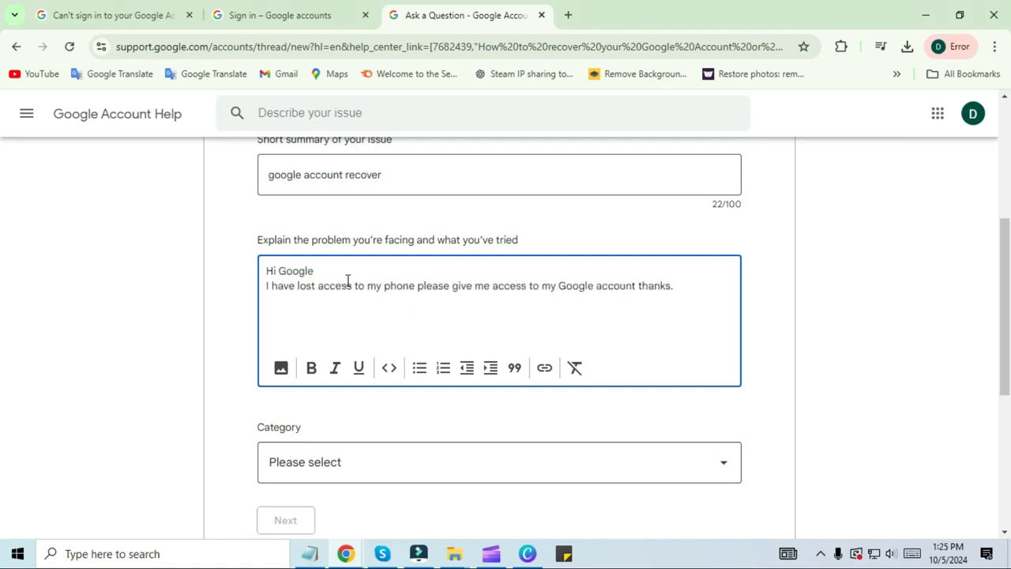
{"action": "mouse_move", "coordinate": [588, 315]}
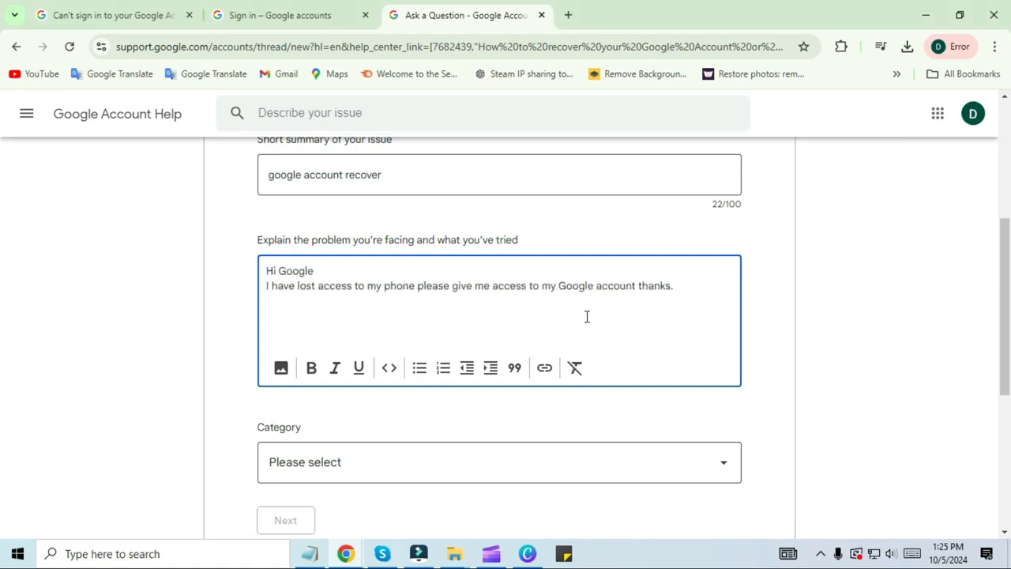
{"action": "mouse_move", "coordinate": [727, 357]}
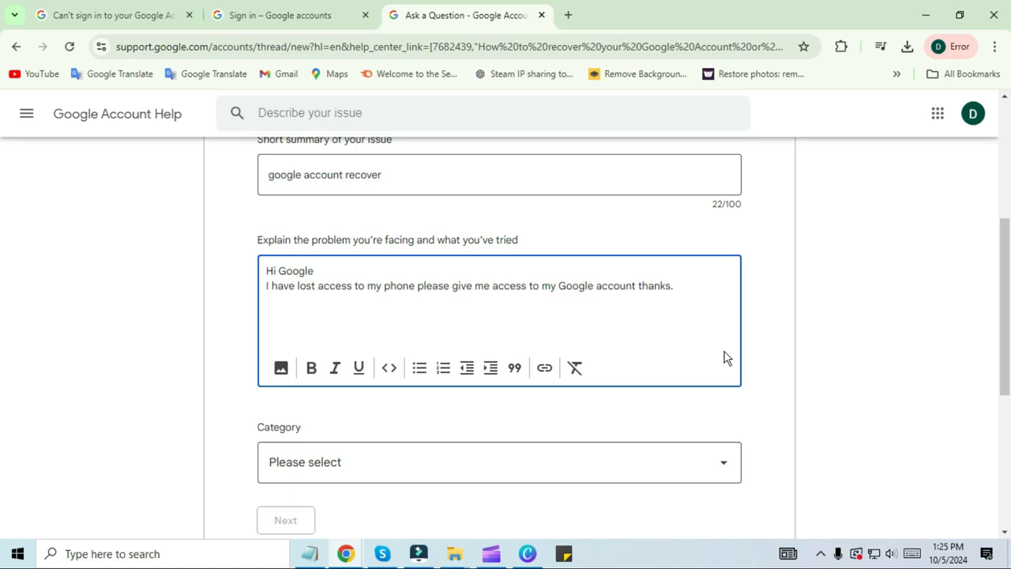
{"action": "left_click", "coordinate": [499, 461]}
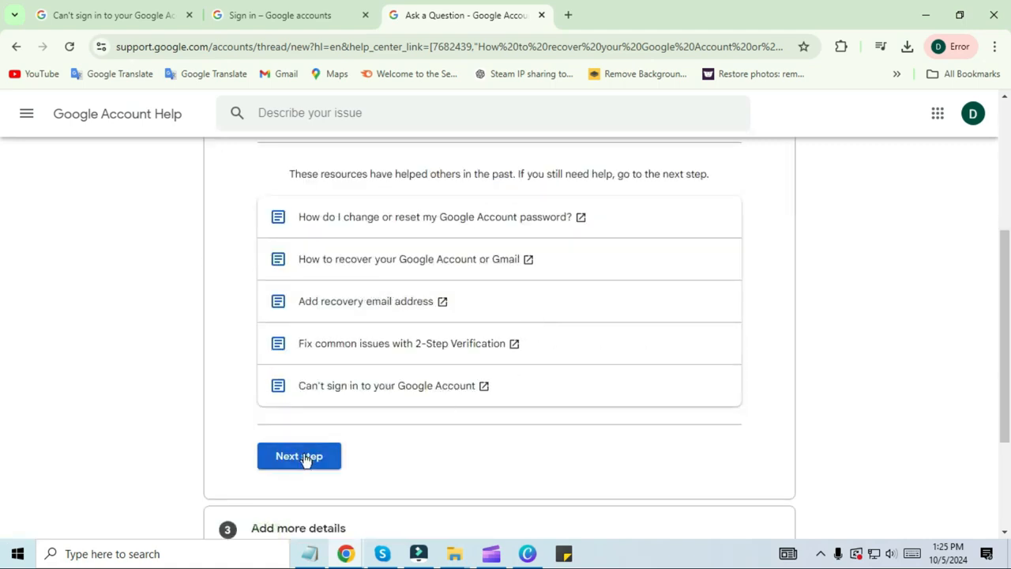
- Continue to more details and choose a platform for the question
{"action": "left_click", "coordinate": [298, 455]}
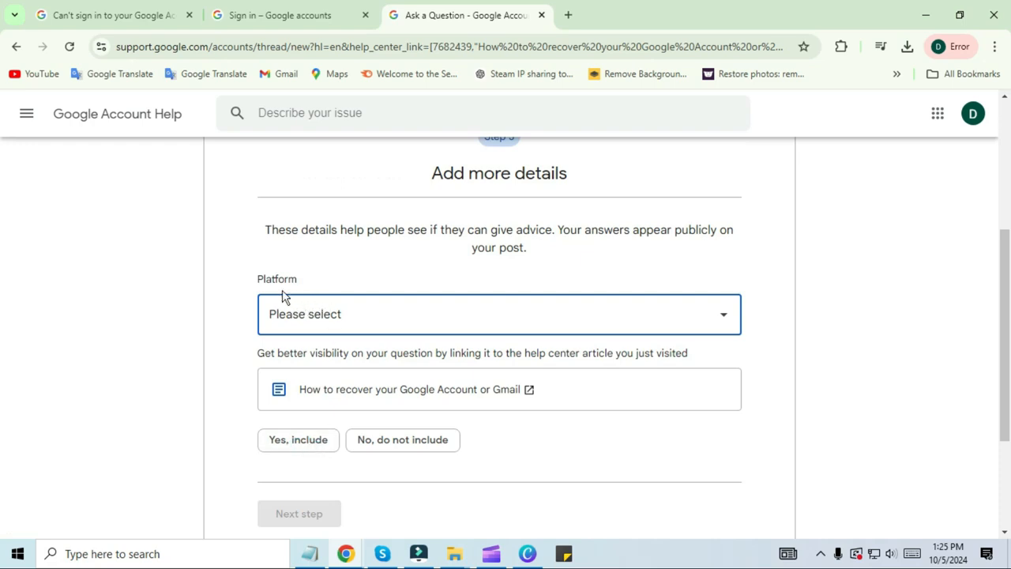
{"action": "left_click", "coordinate": [499, 313]}
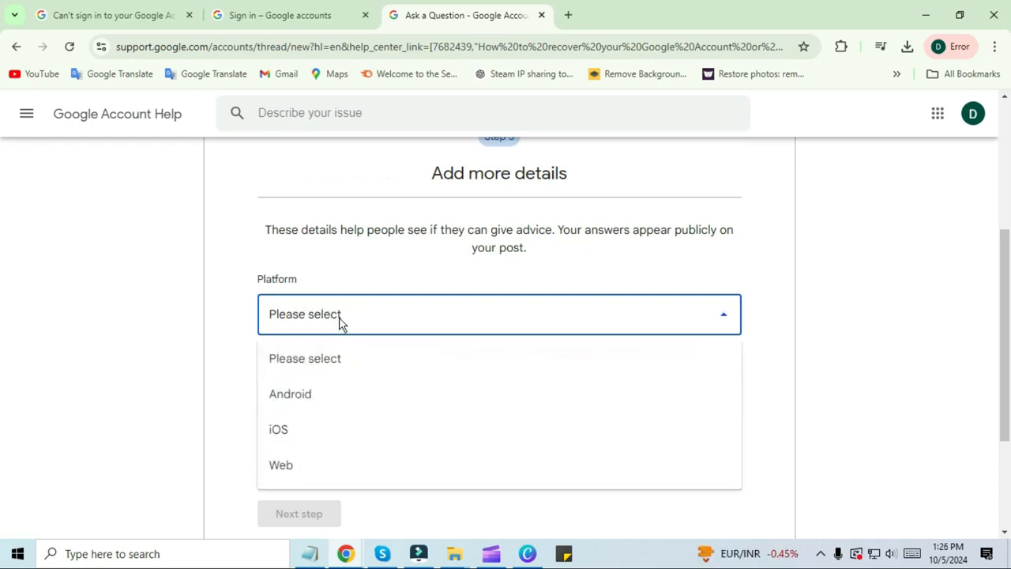
{"action": "left_click", "coordinate": [291, 393]}
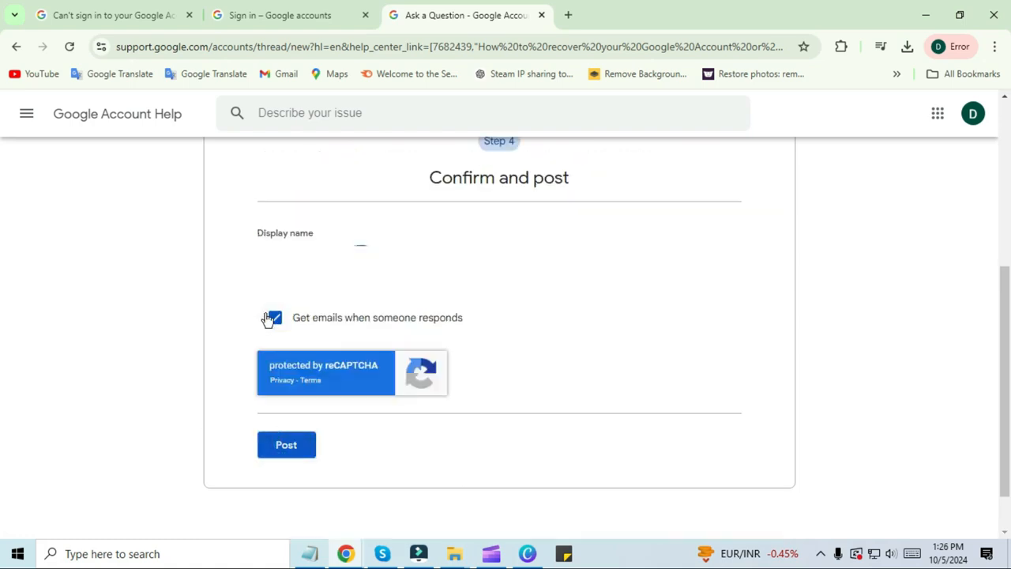
- Confirm and post the question, getting the success confirmation
{"action": "left_click", "coordinate": [286, 444]}
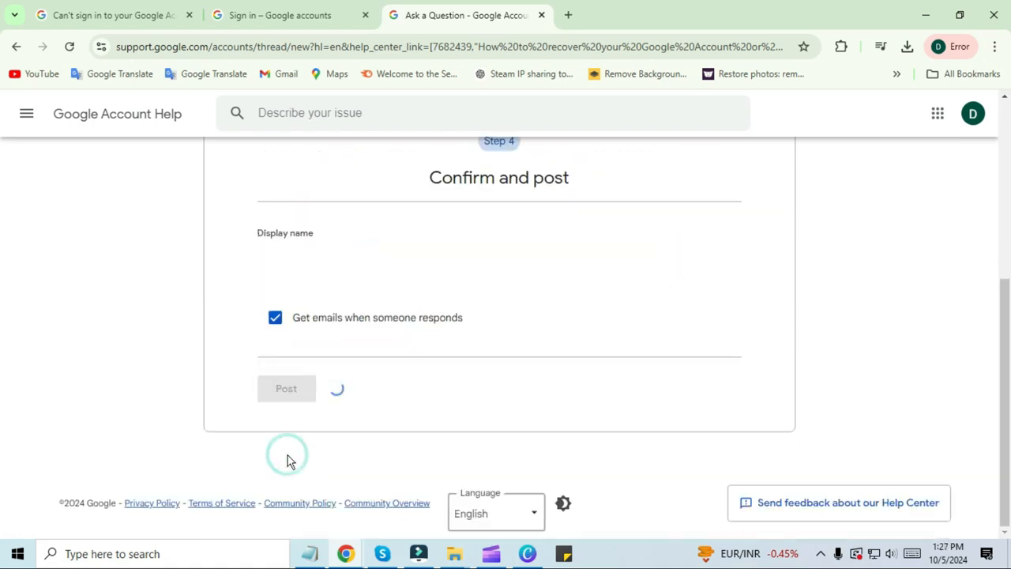
{"action": "left_click", "coordinate": [286, 388]}
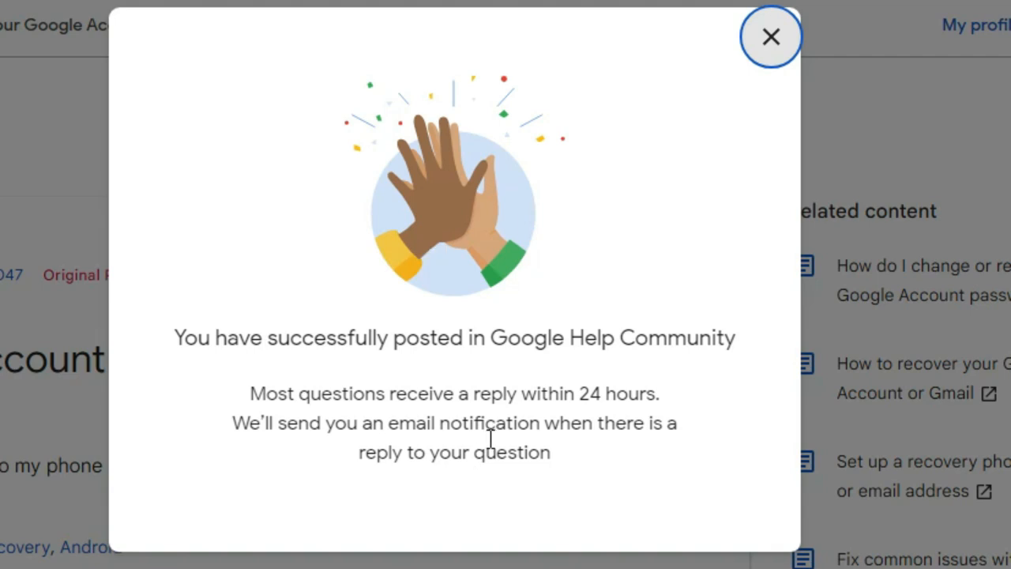
{"action": "mouse_move", "coordinate": [771, 36]}
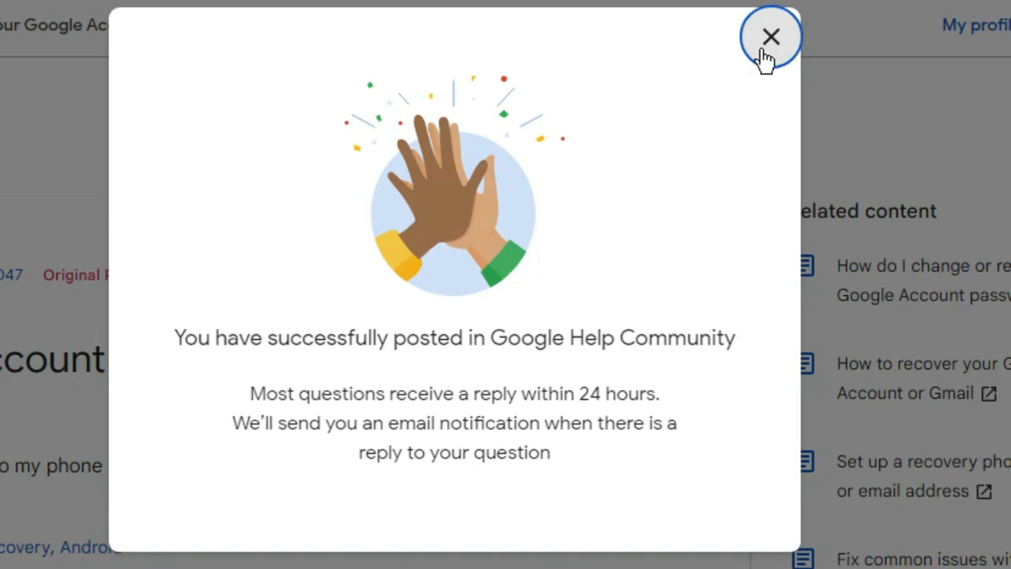
- Dismiss the confirmation and select the reply-time sentence in the Gmail confirmation email
{"action": "left_click", "coordinate": [771, 36]}
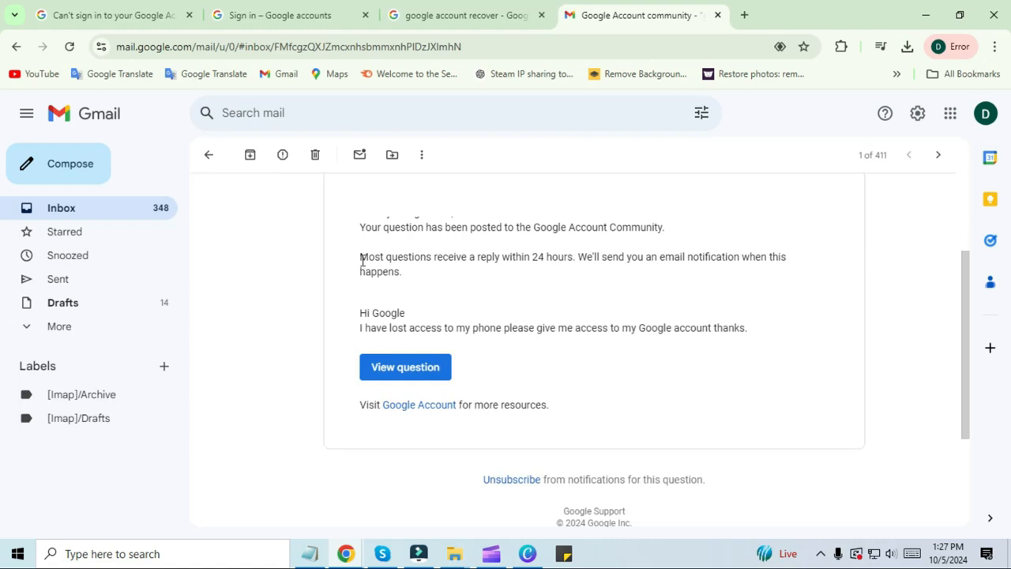
{"action": "left_click_drag", "start_coordinate": [360, 256], "coordinate": [403, 272]}
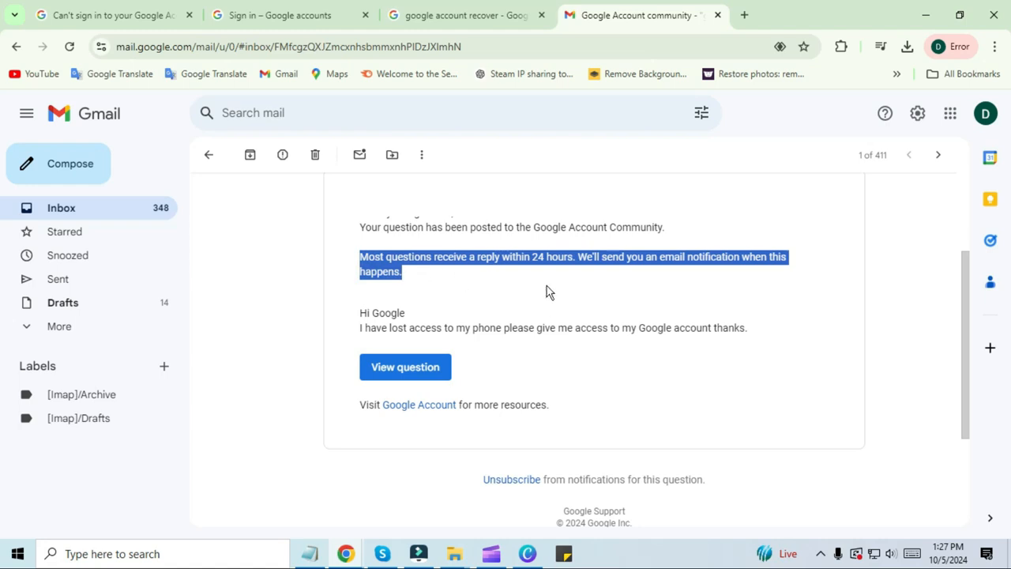
{"action": "mouse_move", "coordinate": [531, 283]}
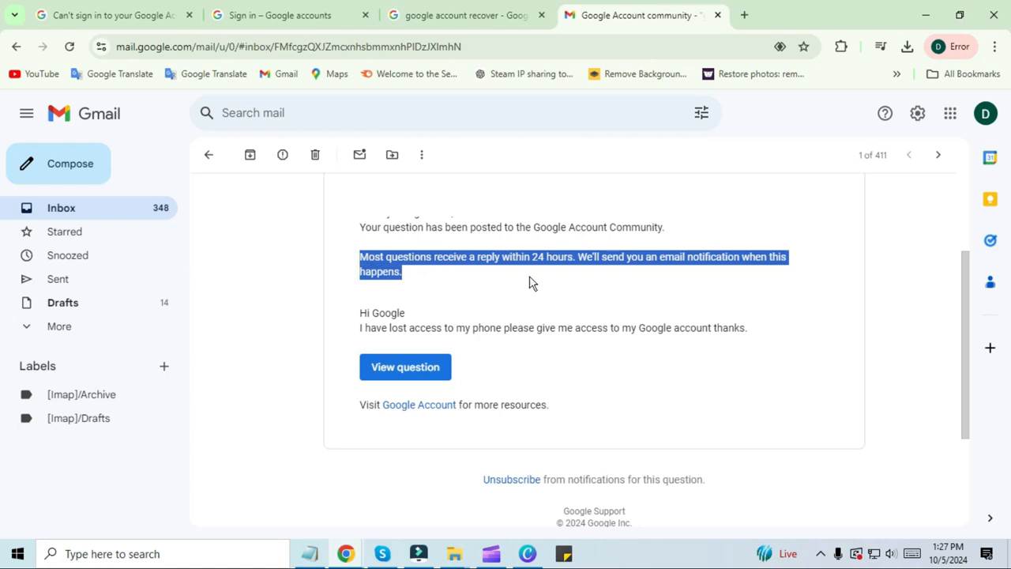